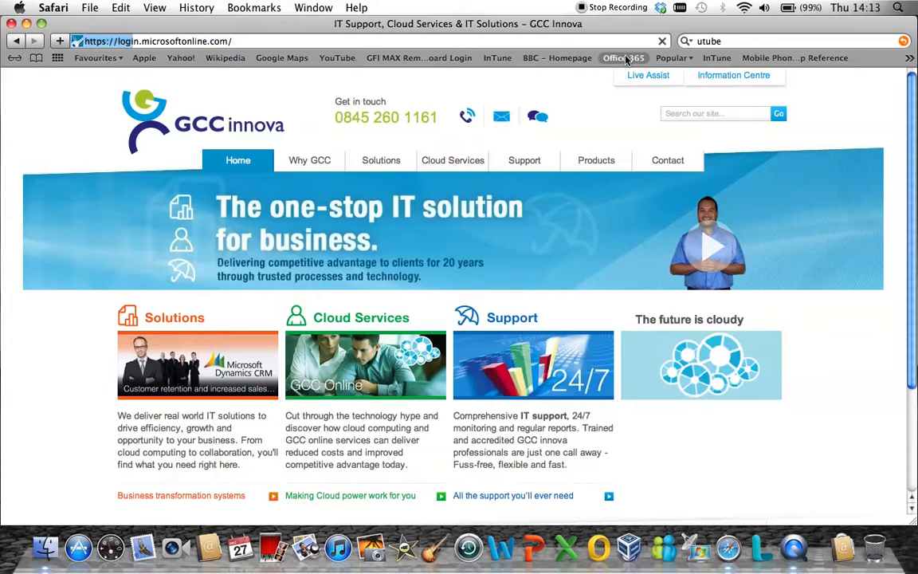
Sign in to Office 365 as the admin account with its password from the bookmark.
left_click(621, 57)
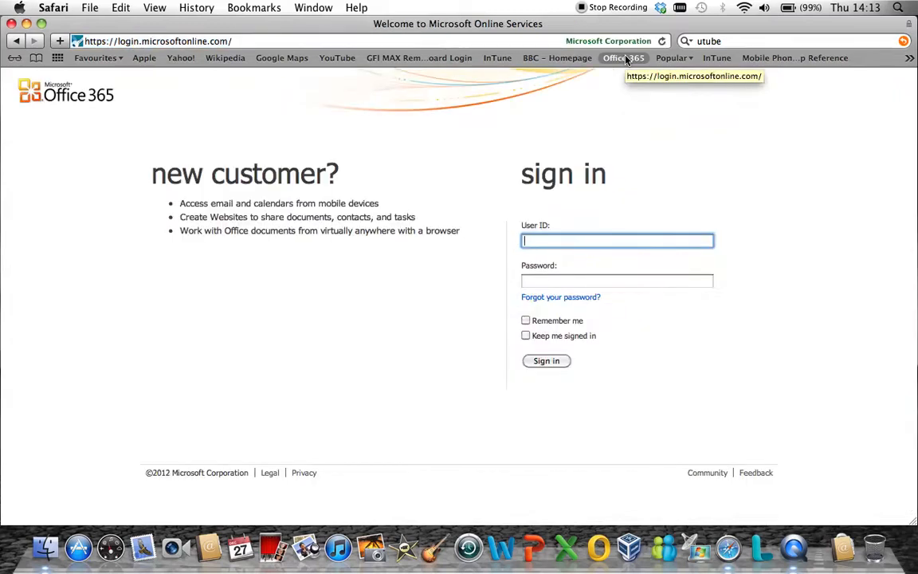
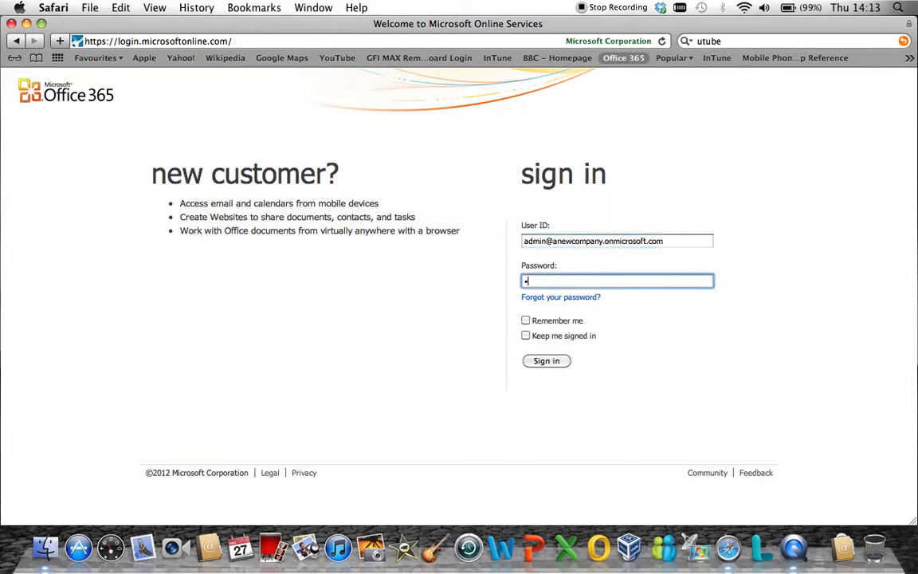
type("password")
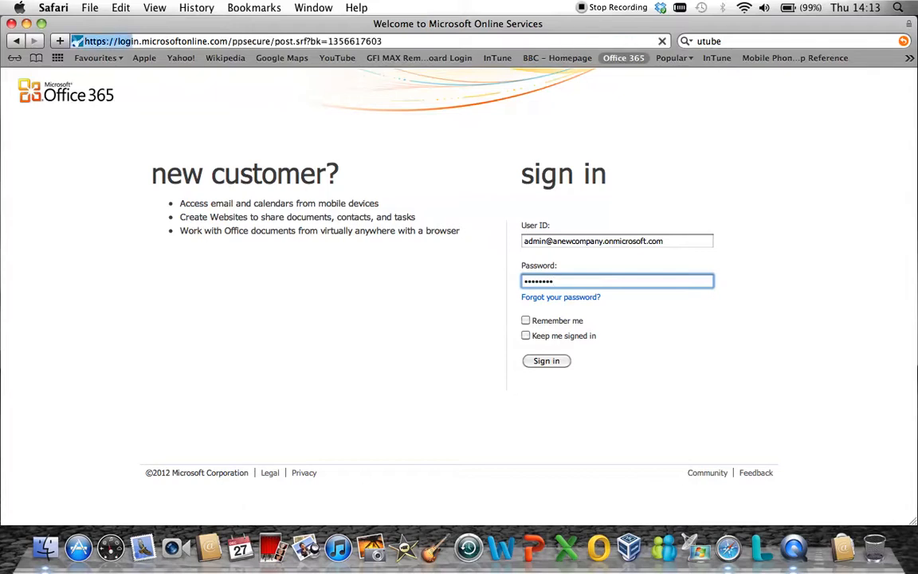
left_click(546, 360)
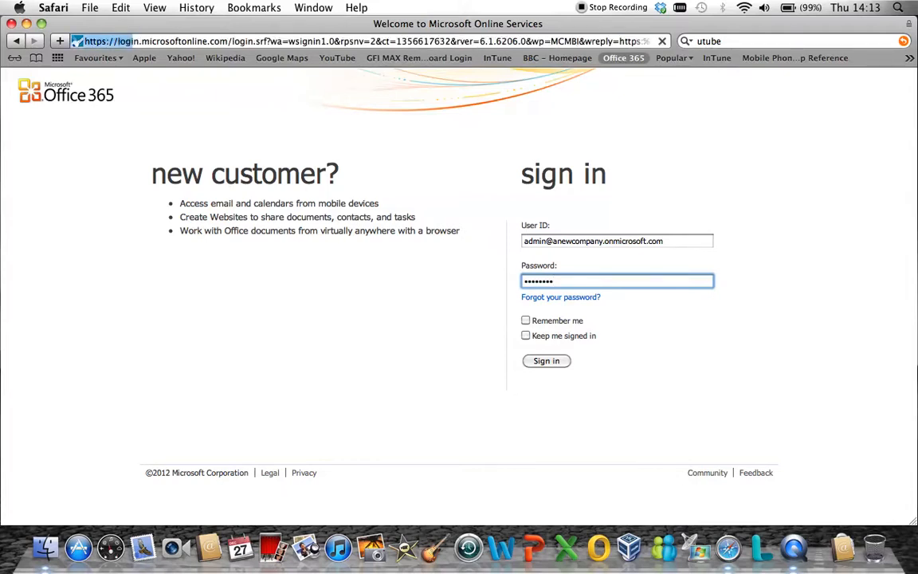
Finish the admin sign-in and go to Users under Management in the admin portal.
left_click(547, 360)
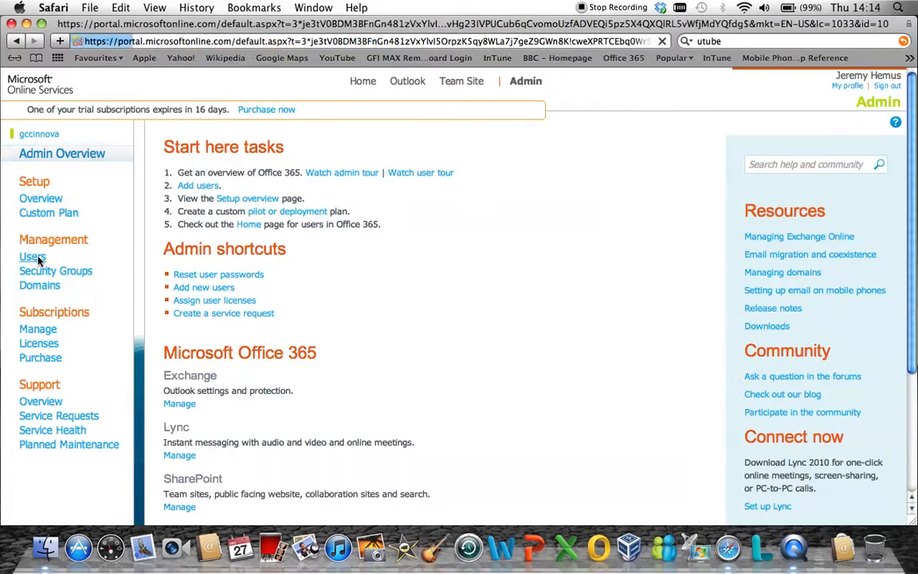
left_click(32, 255)
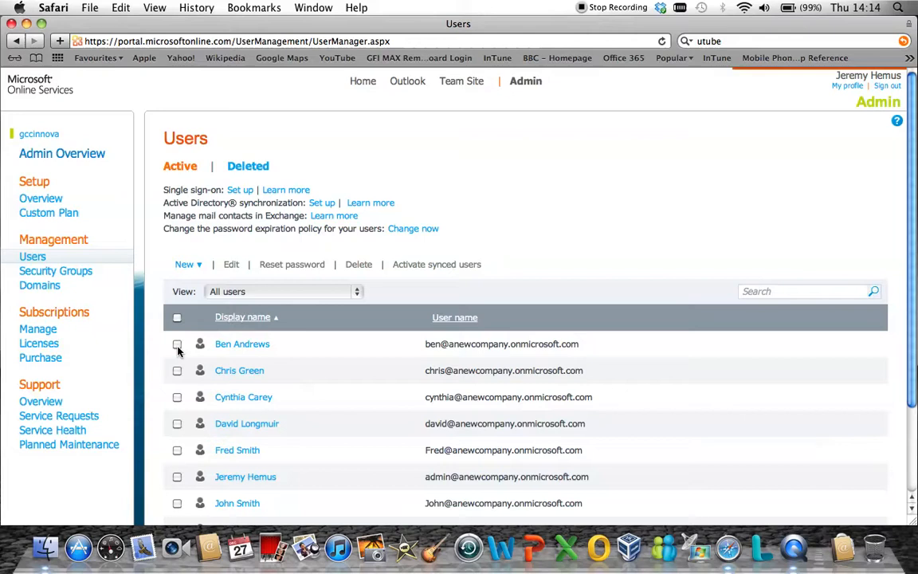
left_click(177, 344)
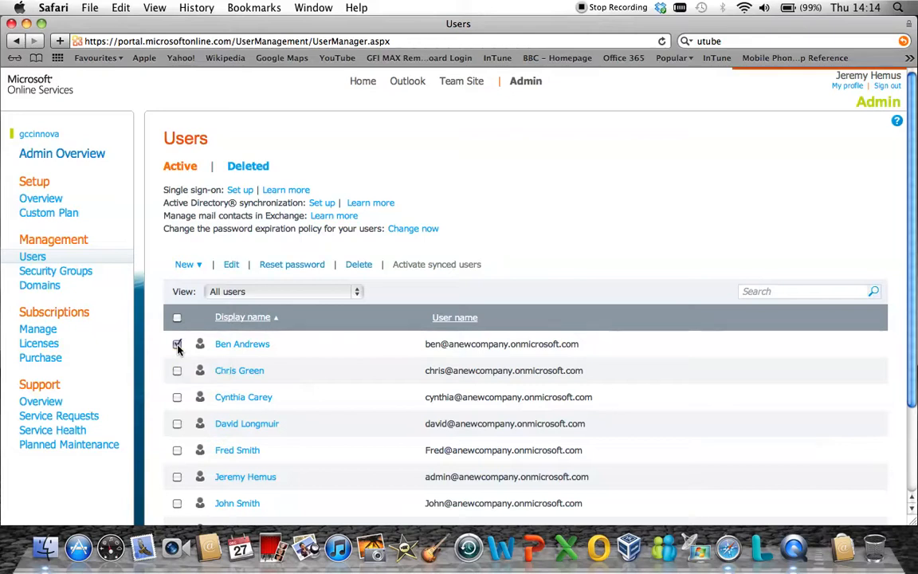
left_click(177, 344)
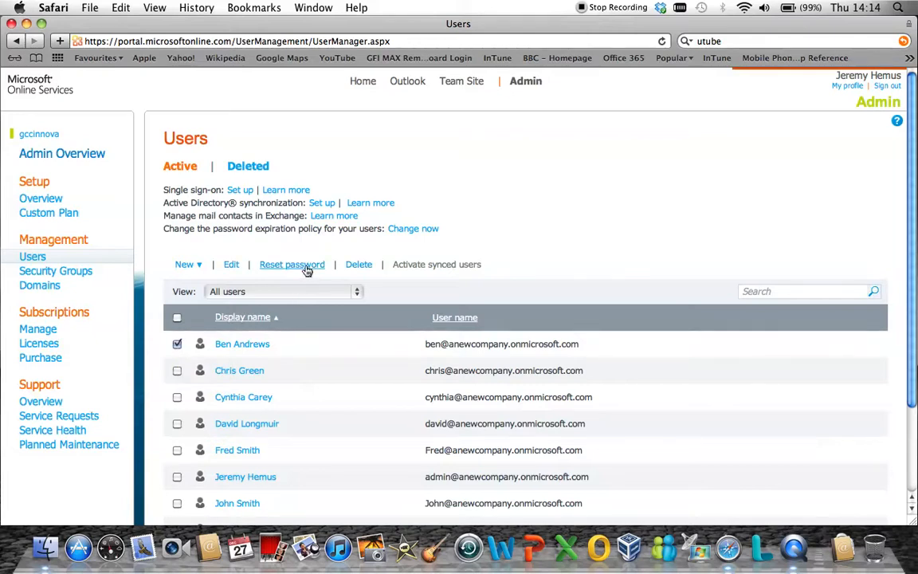
left_click(291, 265)
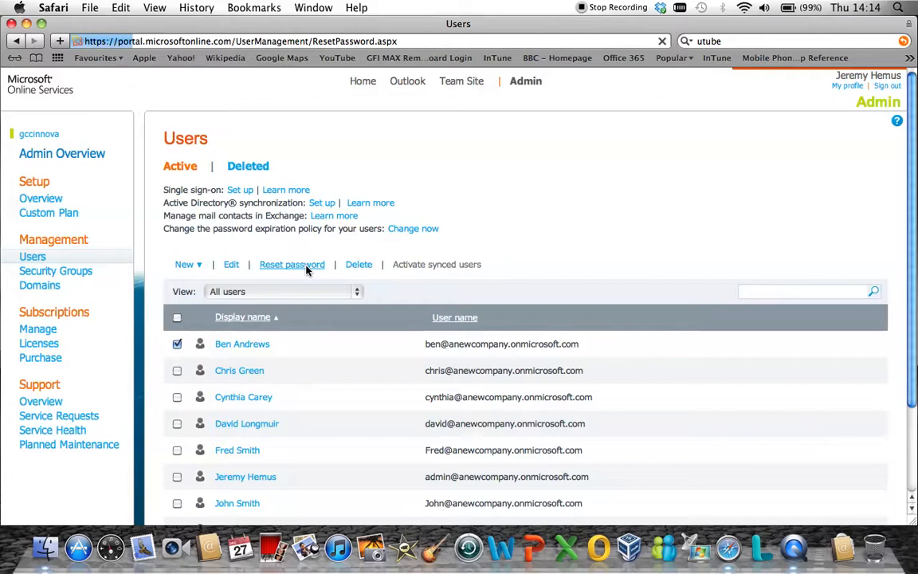
left_click(292, 265)
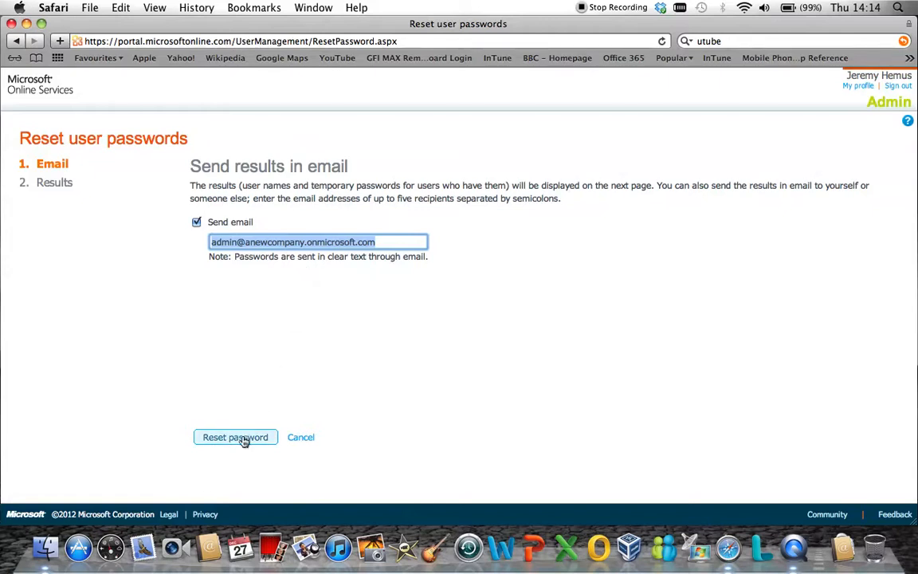
left_click(236, 436)
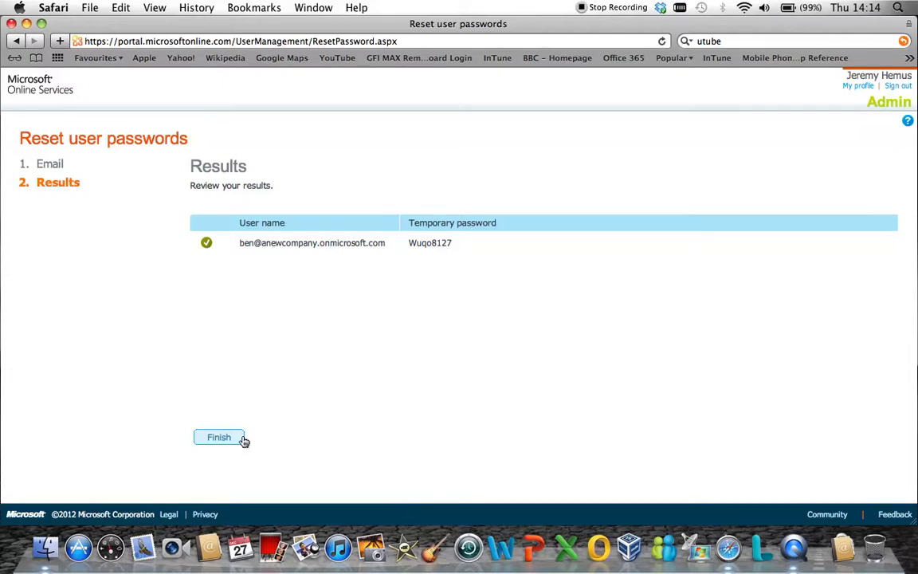
left_click(218, 436)
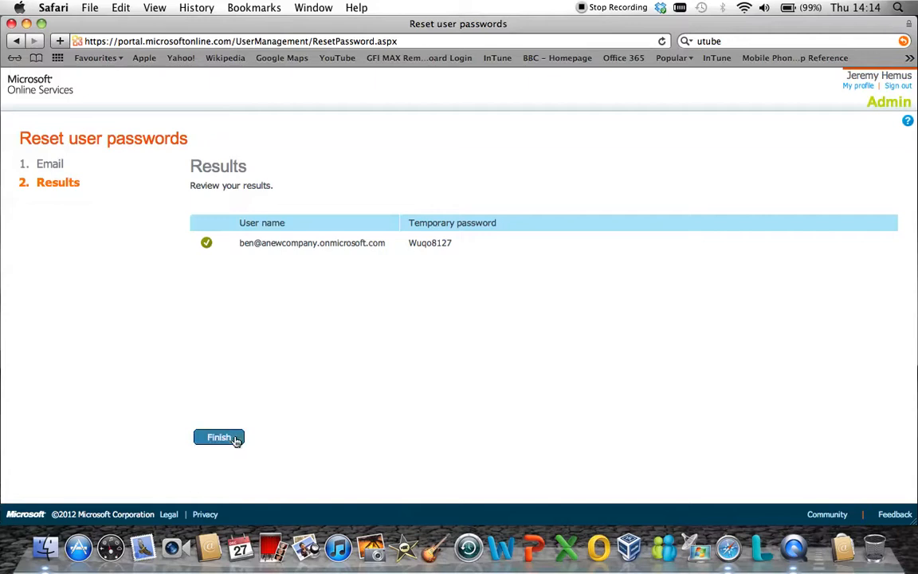
left_click(218, 437)
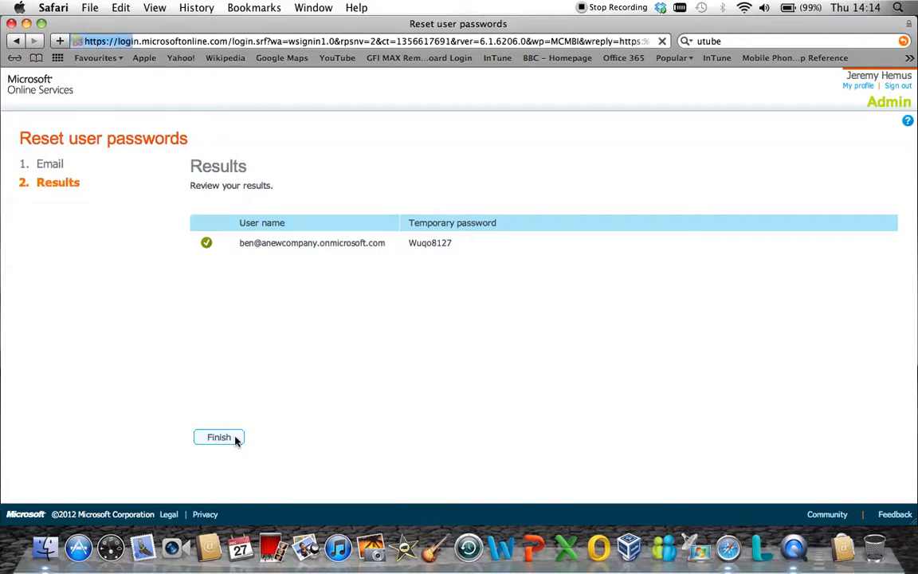
left_click(218, 437)
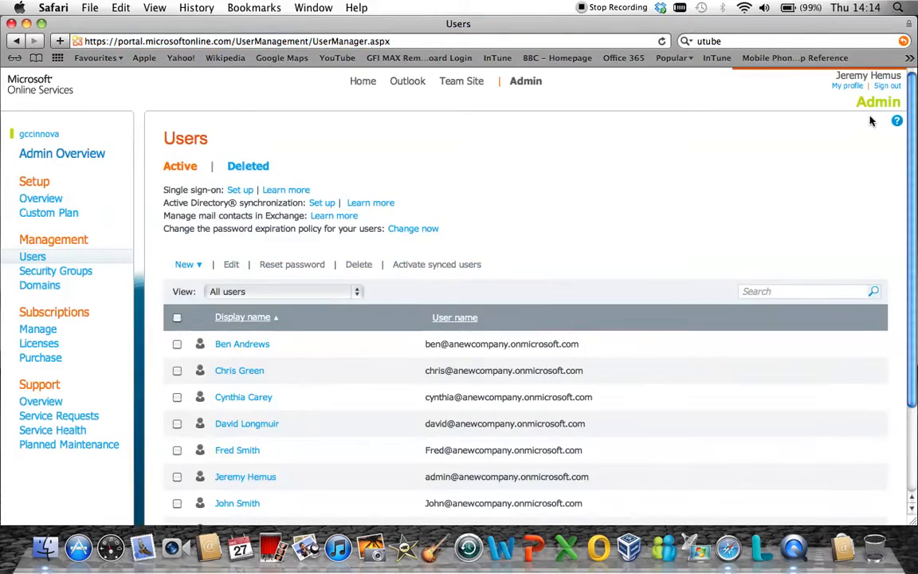
Sign the administrator out and reload the Office 365 sign-in page from the bookmark.
left_click(886, 86)
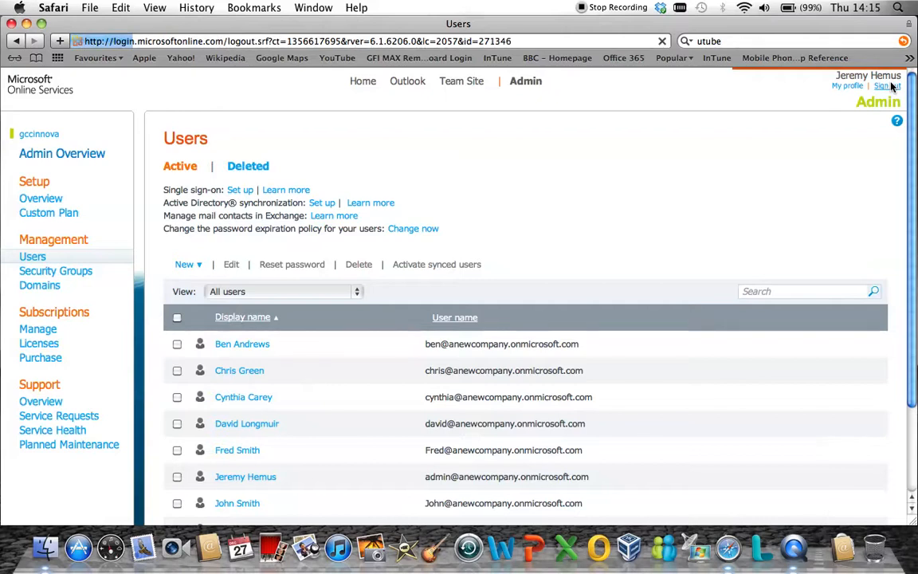
left_click(886, 86)
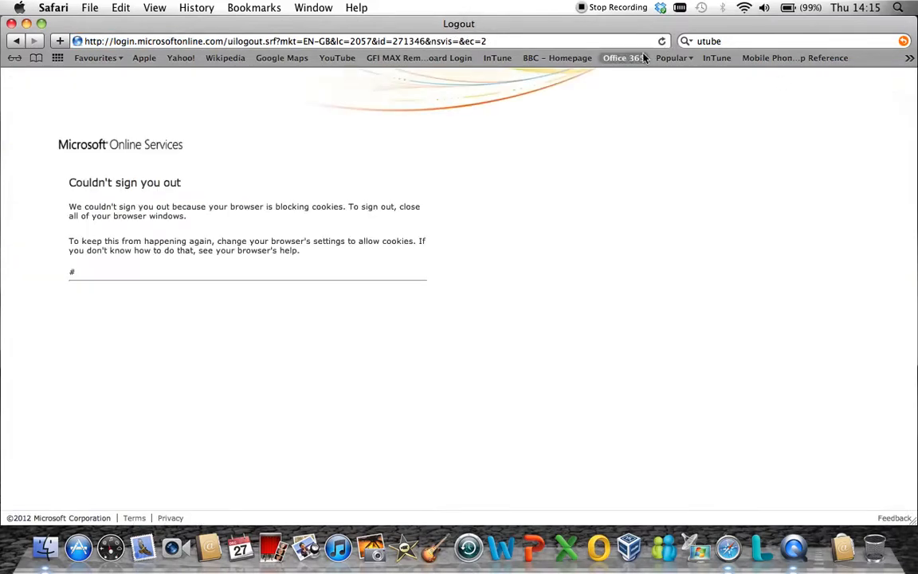
left_click(623, 57)
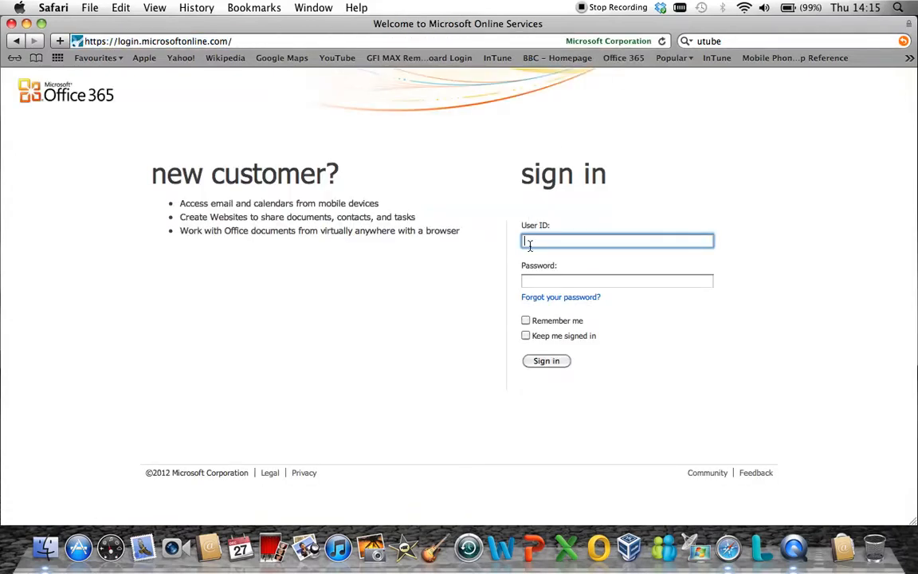
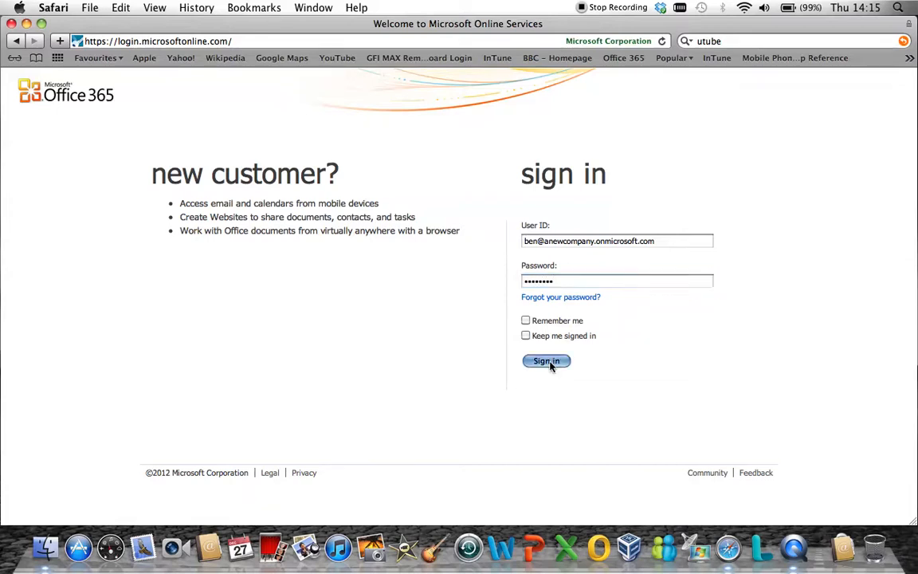
left_click(545, 360)
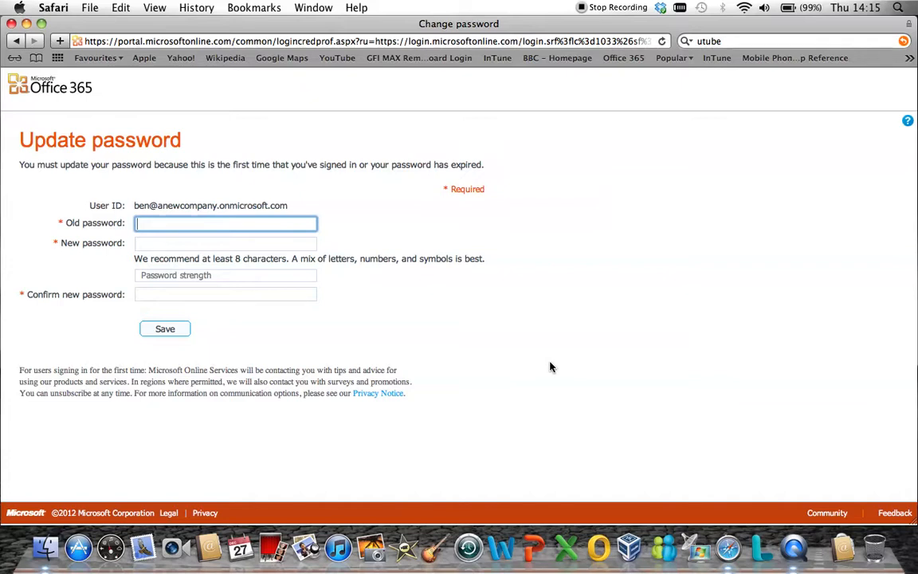
Enter the old temporary password and a strong new password with confirmation, then save it.
type("••")
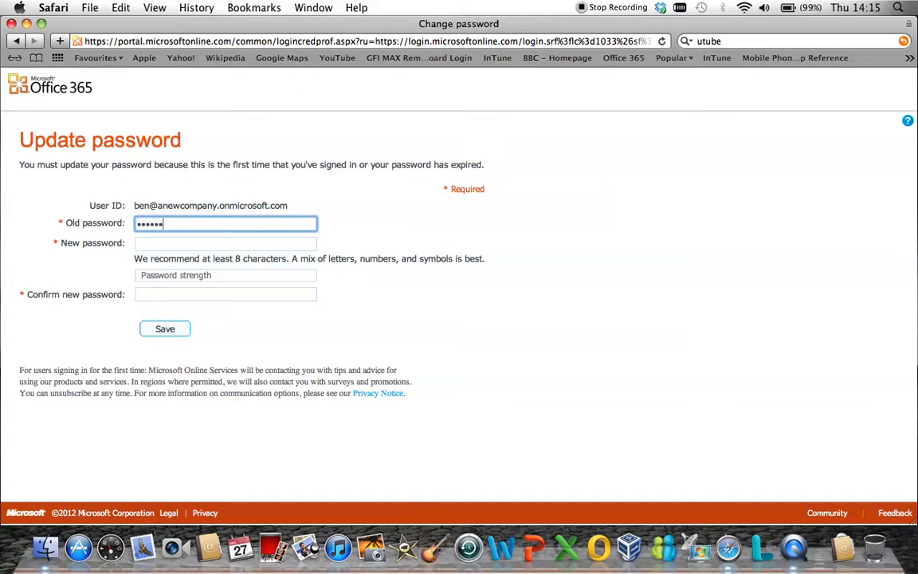
left_click(227, 243)
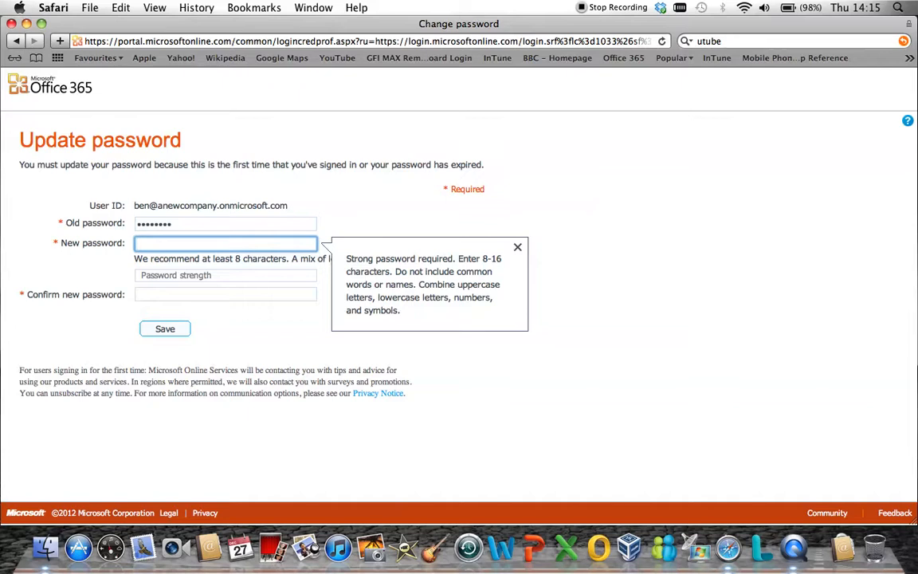
type("•")
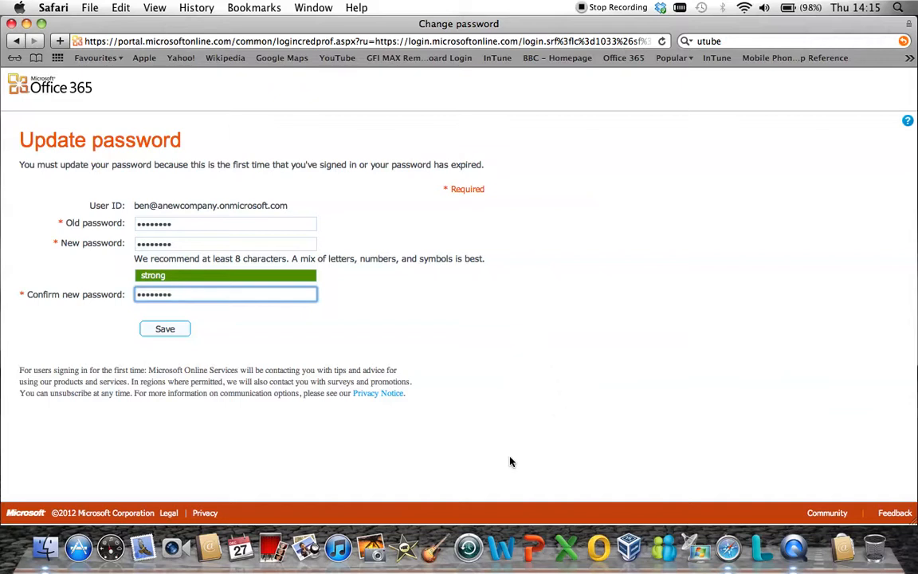
left_click(166, 328)
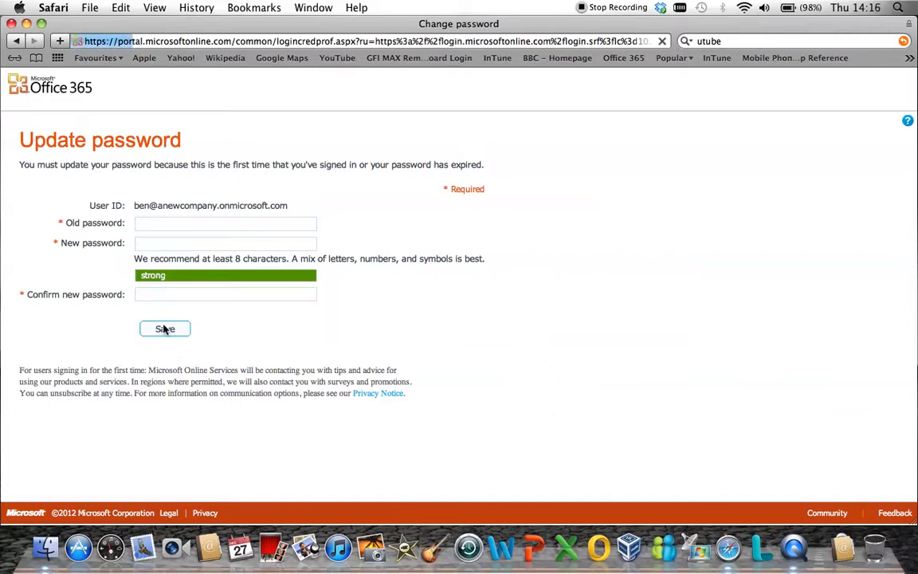
left_click(164, 328)
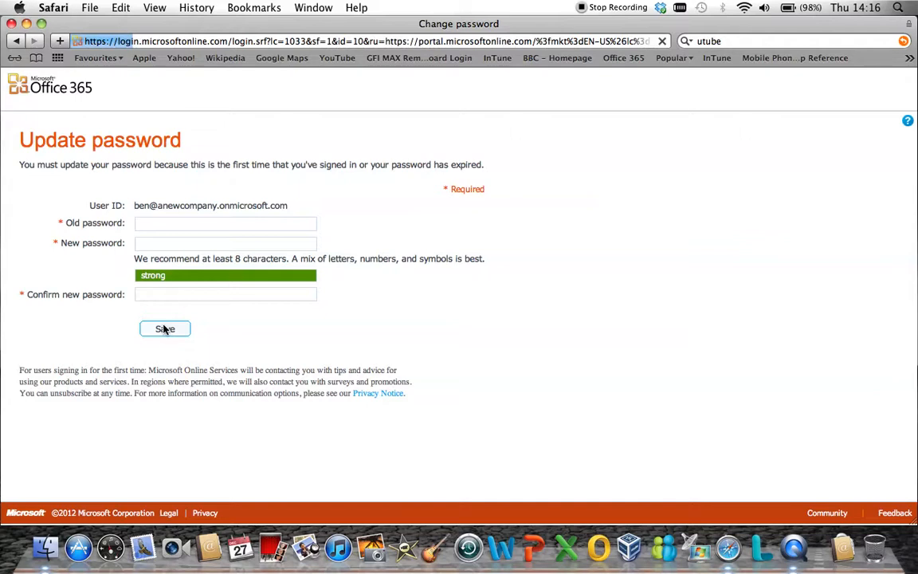
left_click(166, 328)
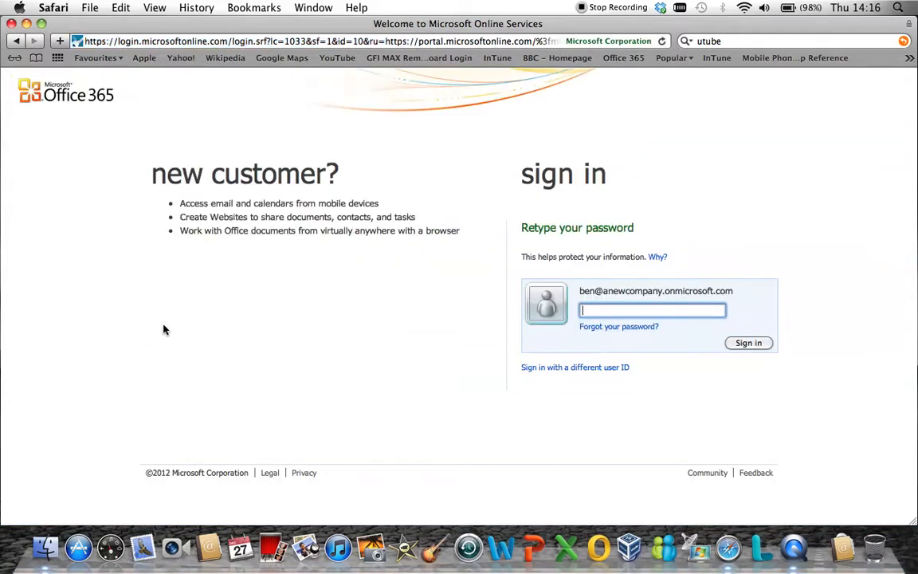
type("••••")
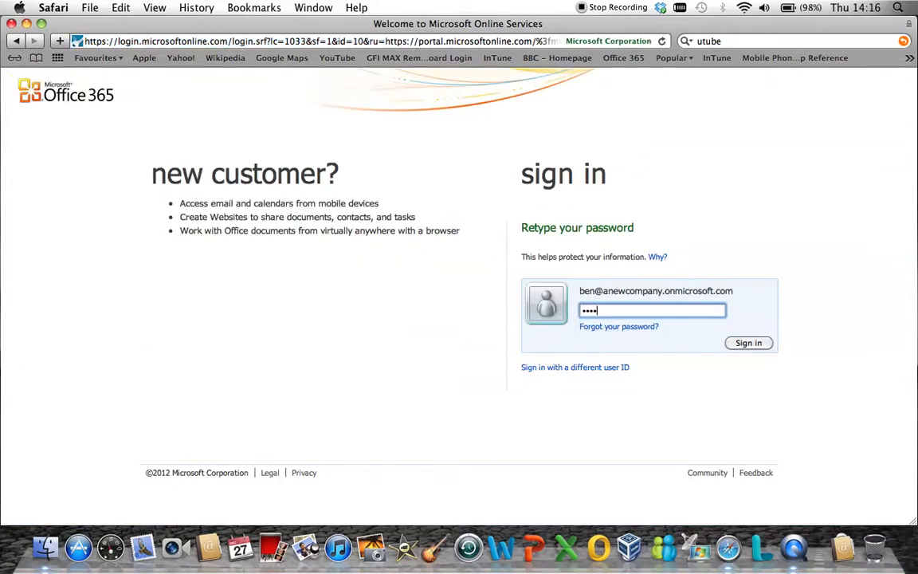
type("password")
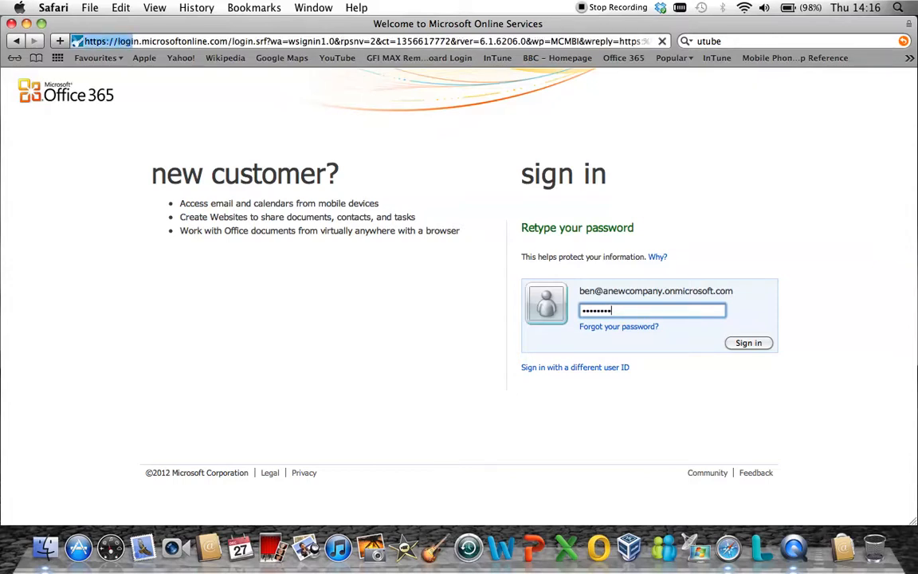
left_click(747, 343)
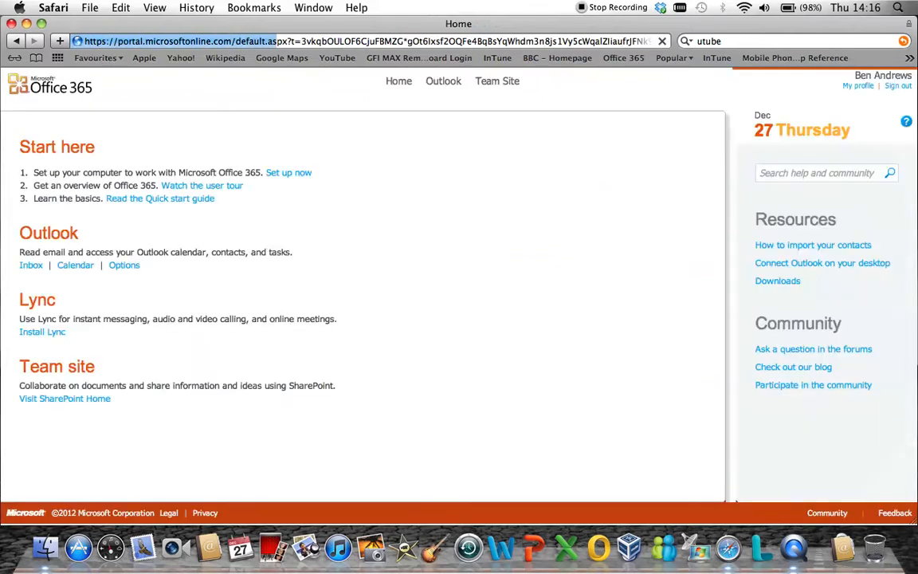